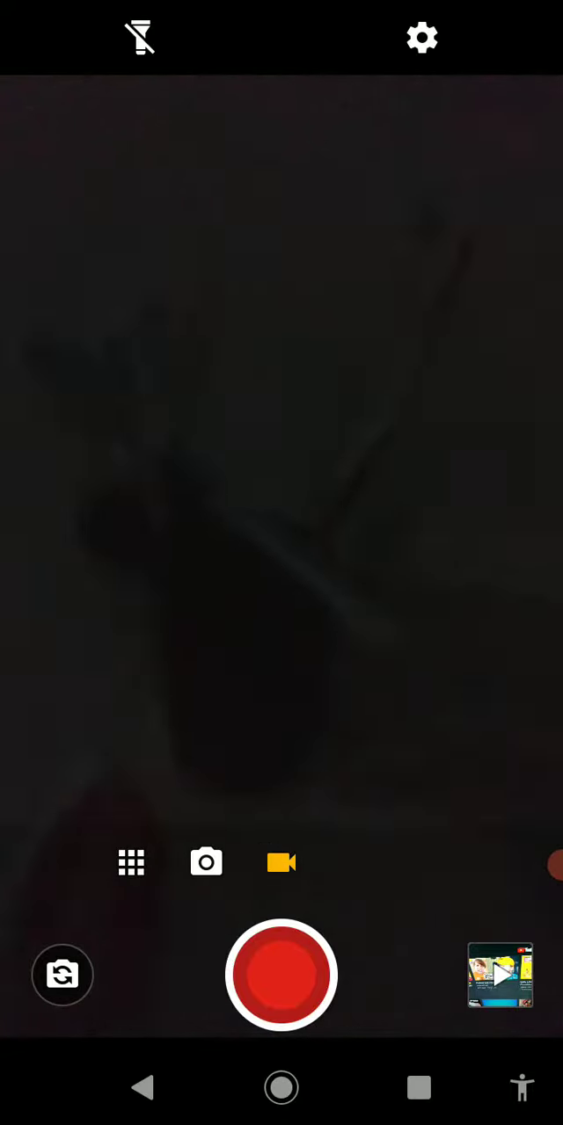
{"action": "left_click", "coordinate": [281, 557]}
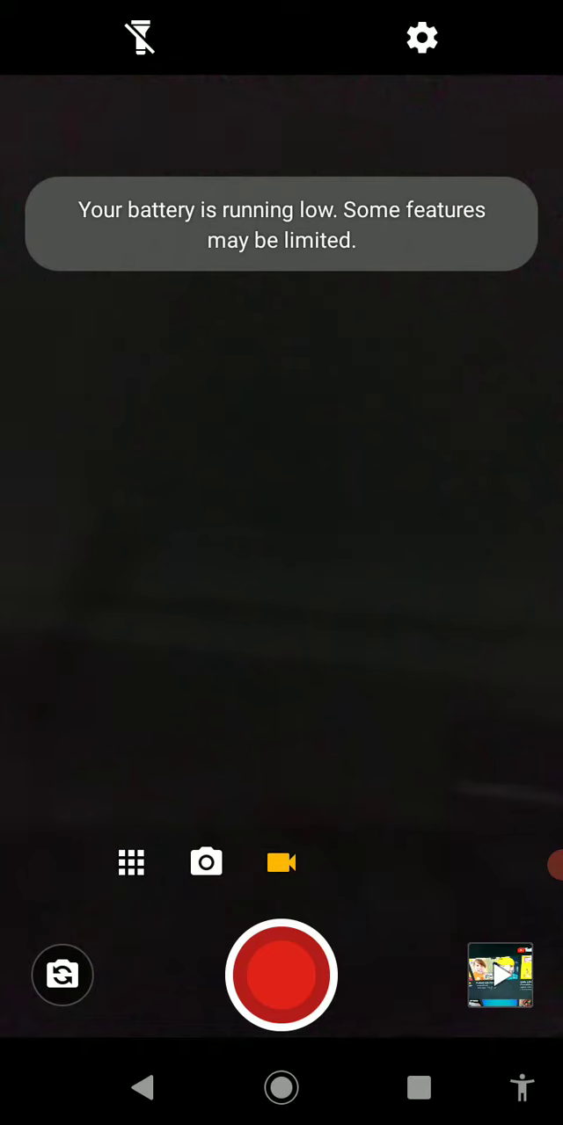
{"action": "left_click", "coordinate": [281, 556]}
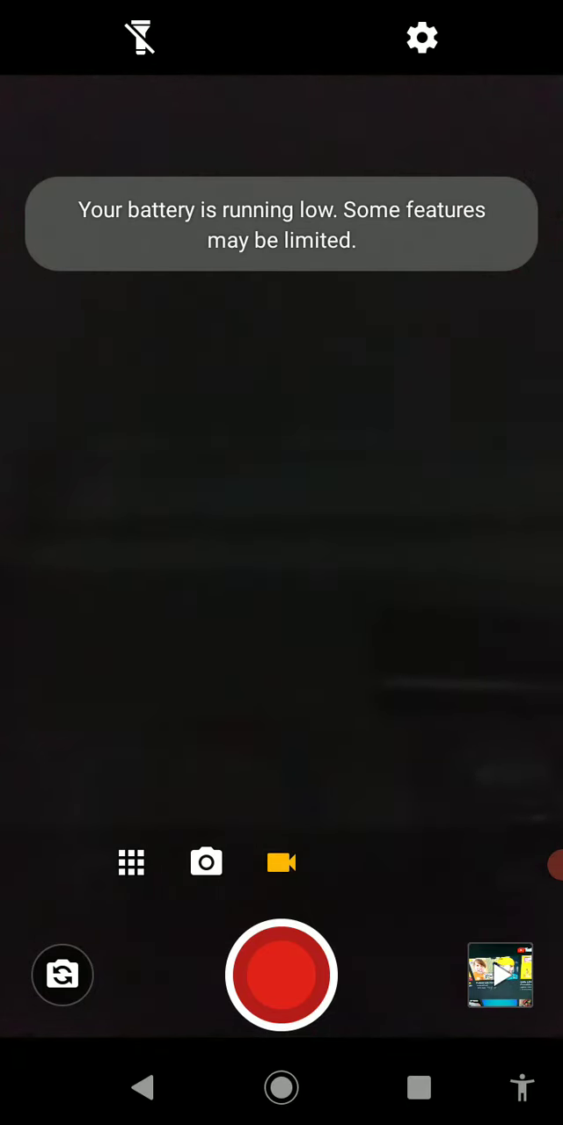
{"action": "left_click", "coordinate": [282, 555]}
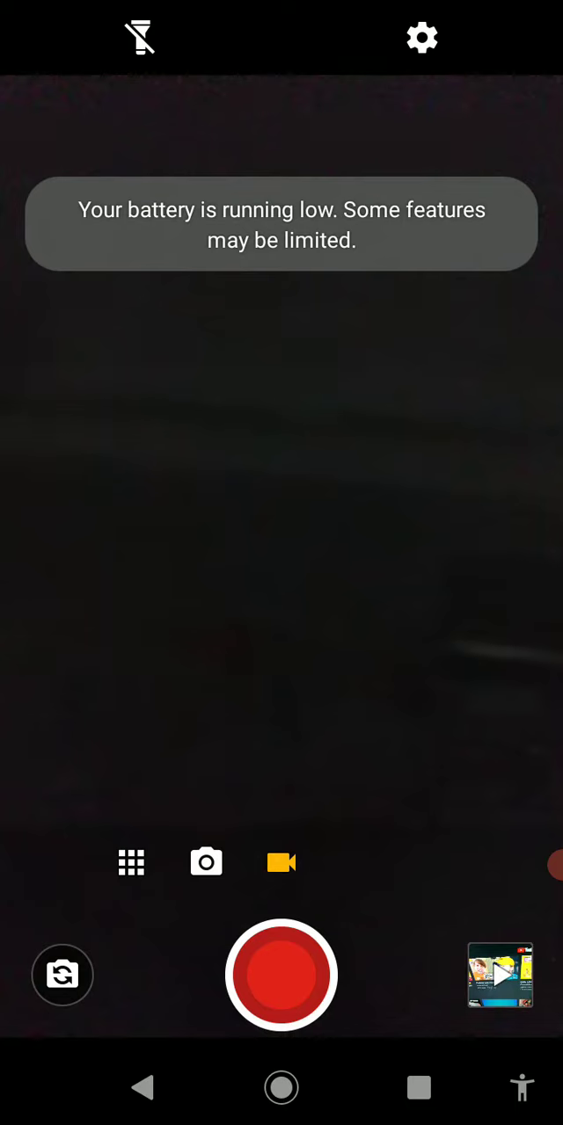
{"action": "left_click", "coordinate": [281, 556]}
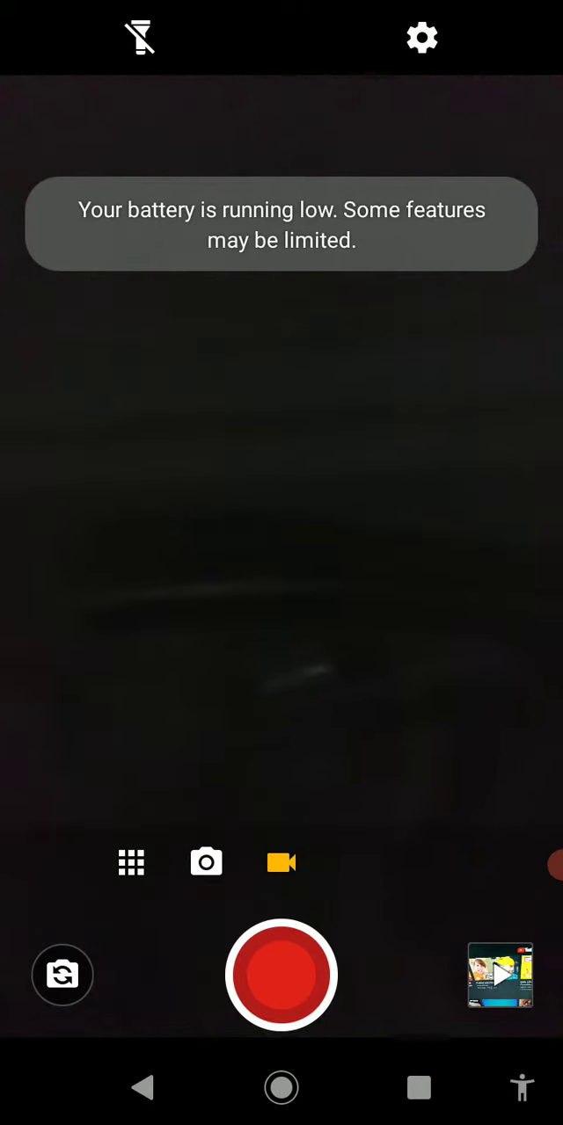
{"action": "left_click", "coordinate": [281, 556]}
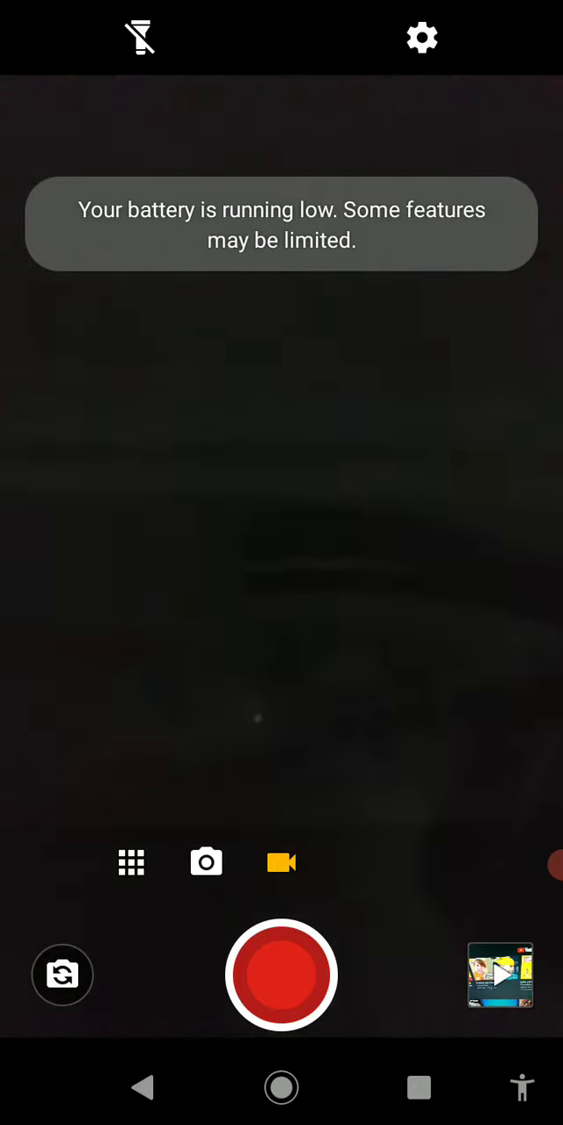
{"action": "left_click", "coordinate": [282, 557]}
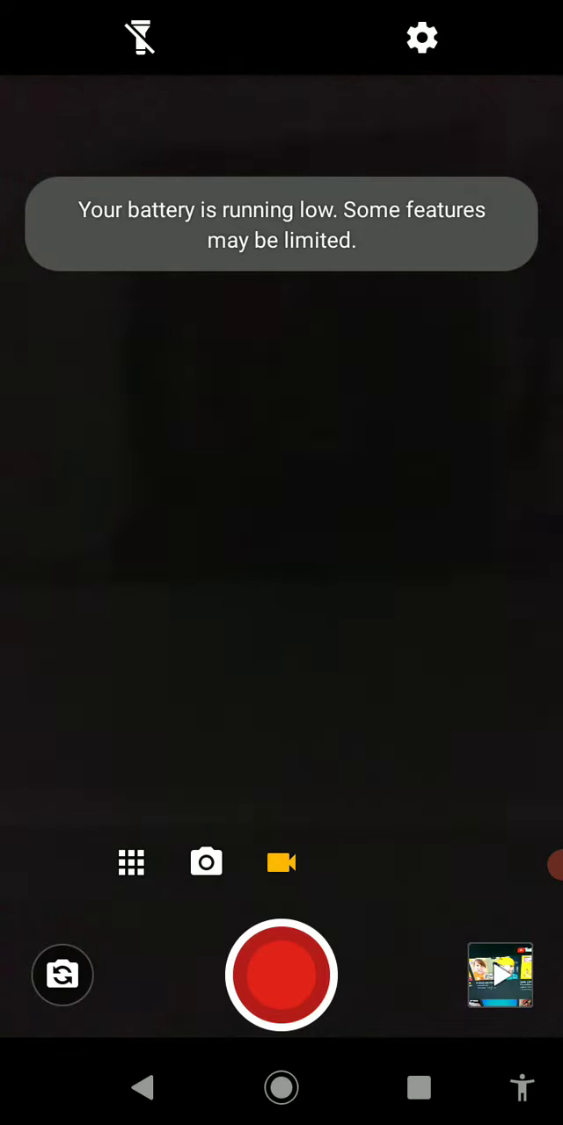
{"action": "left_click", "coordinate": [281, 974]}
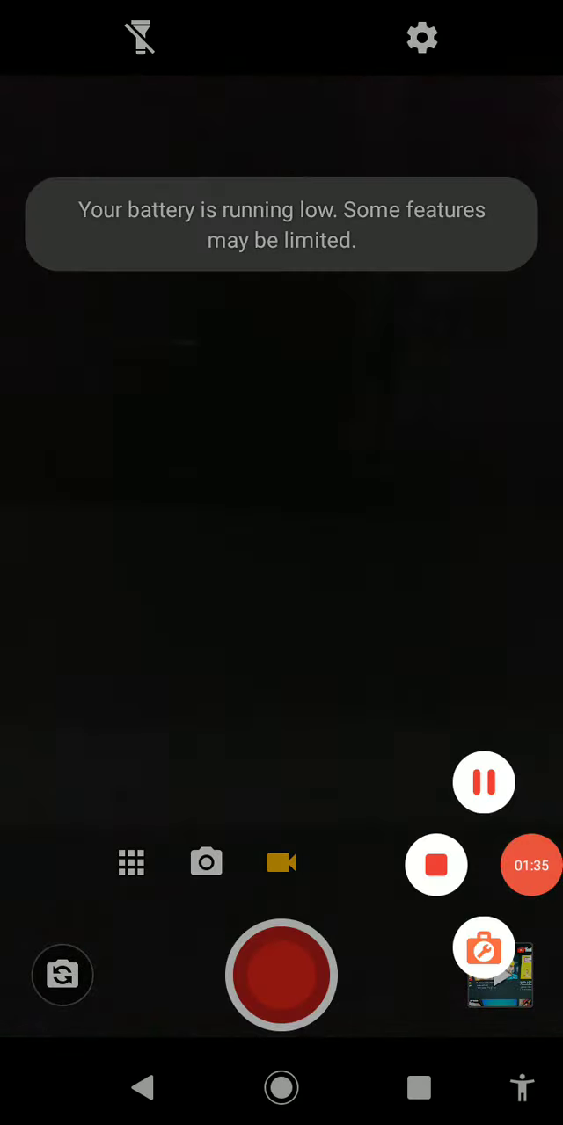